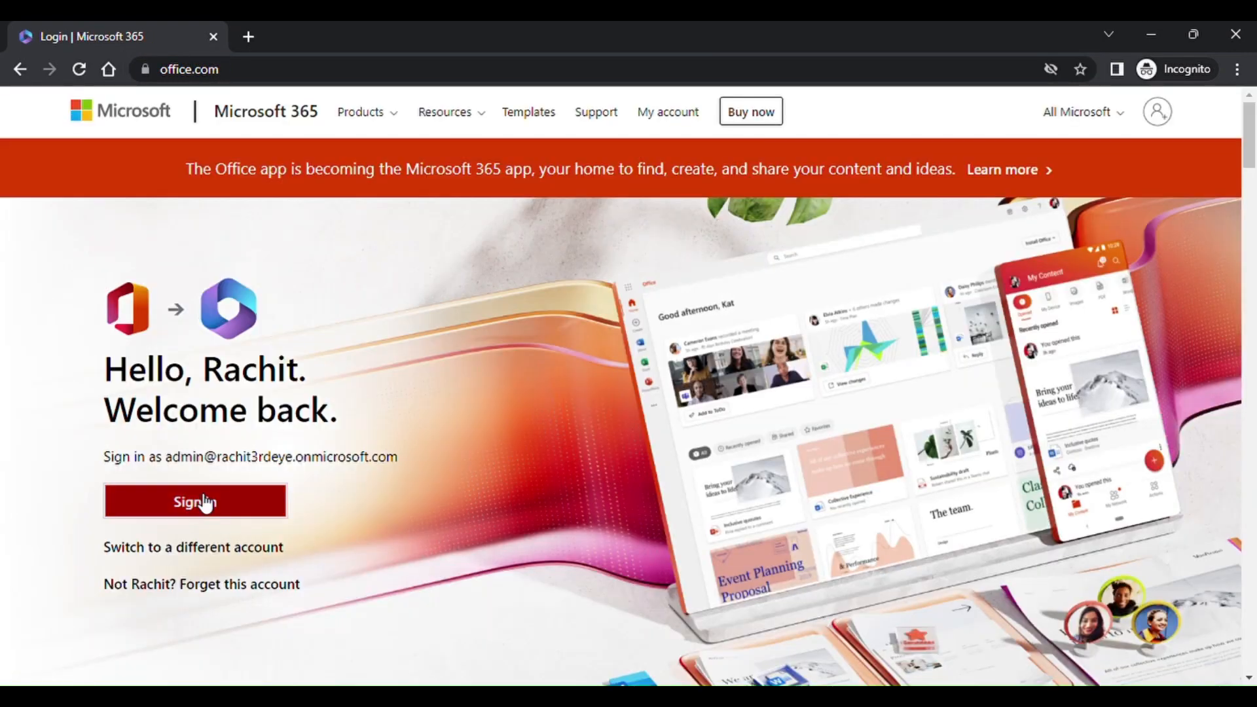
Sign in with the remembered admin account and submit its password.
left_click(195, 501)
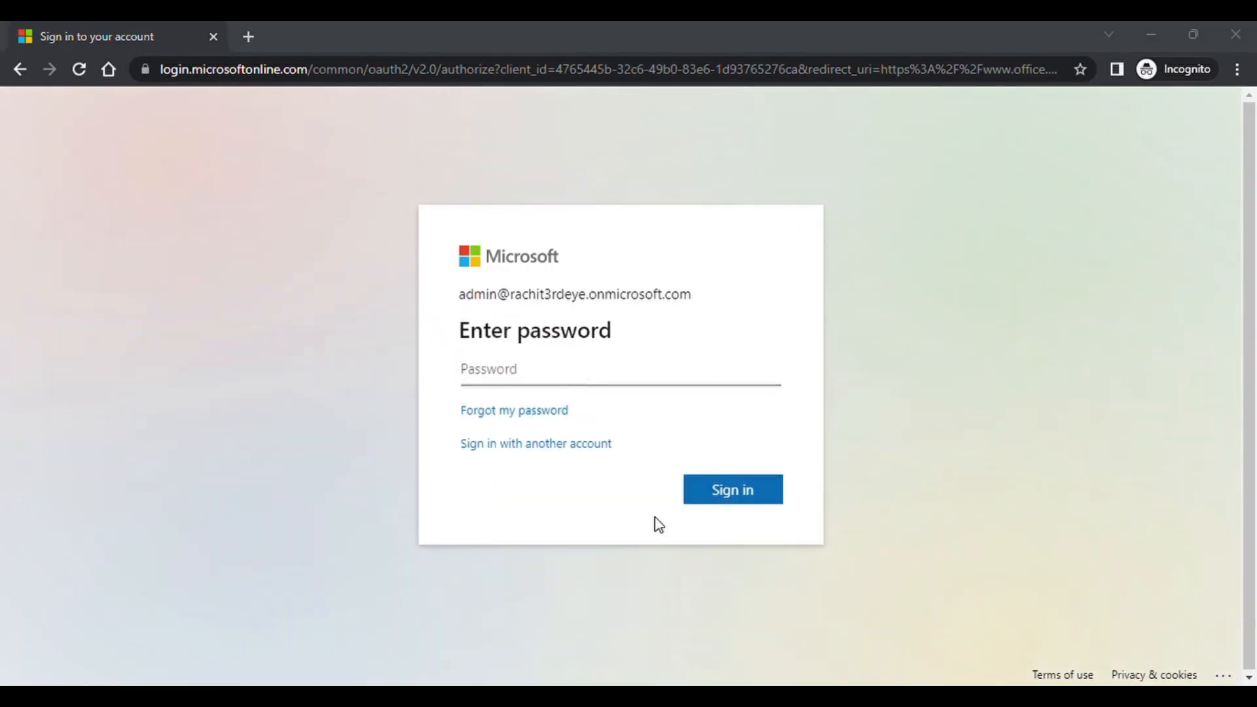
left_click(731, 488)
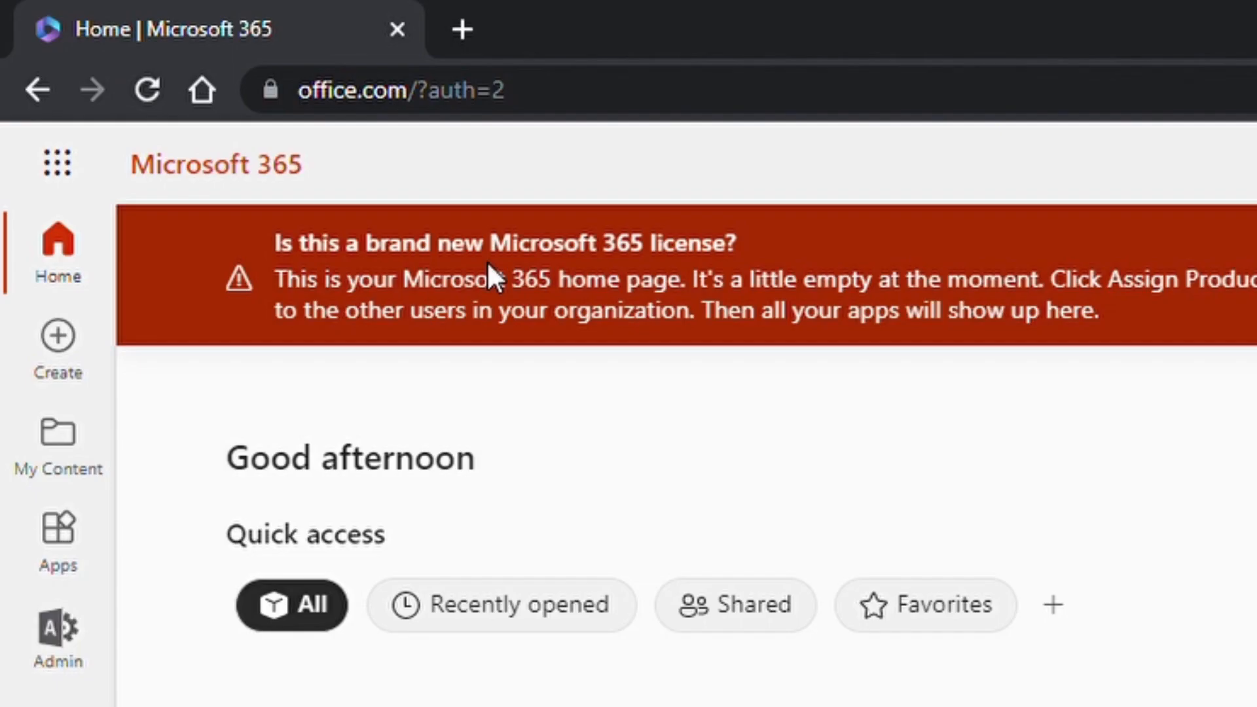
mouse_move(58, 634)
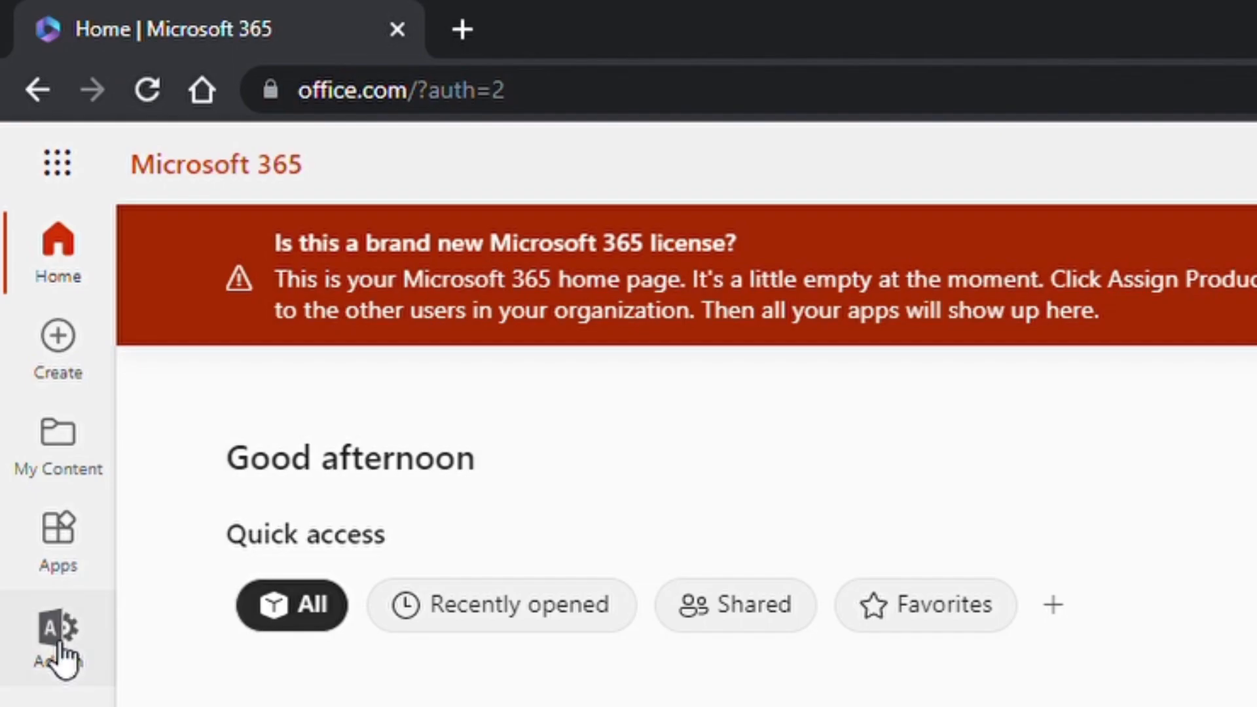
From the admin center, begin a new user with last name Test1 and username rachittest1234.
left_click(57, 633)
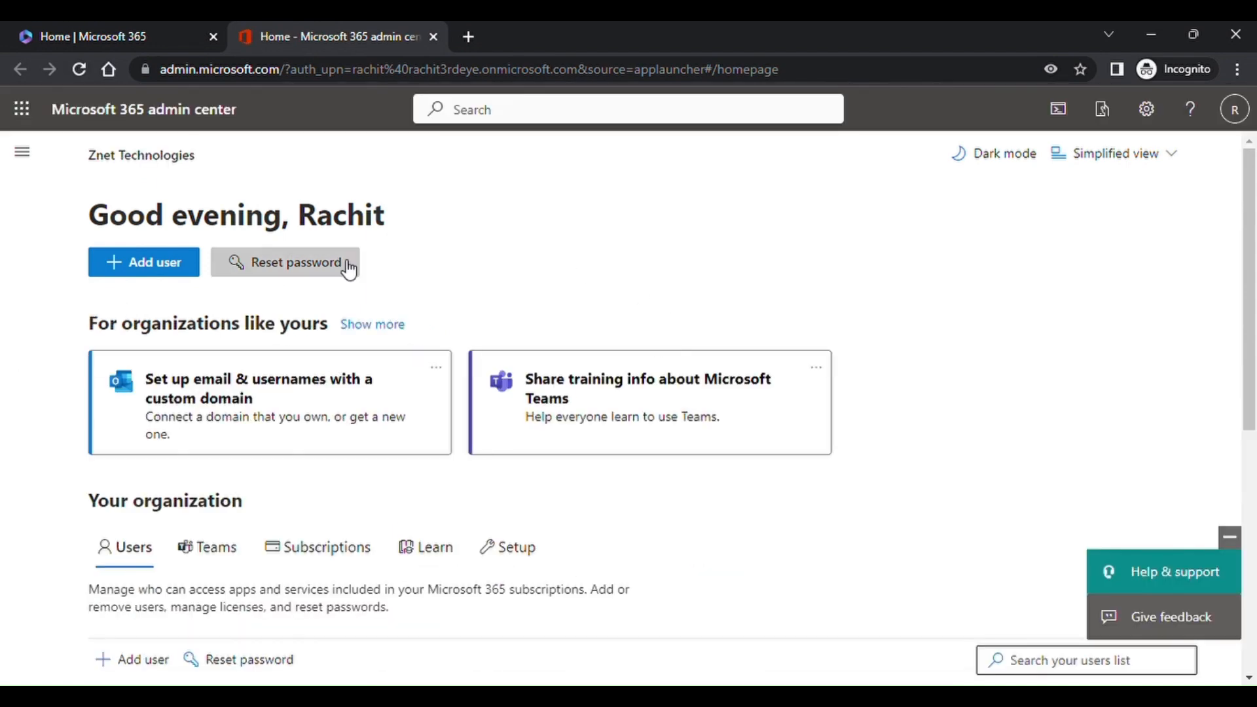
left_click(144, 262)
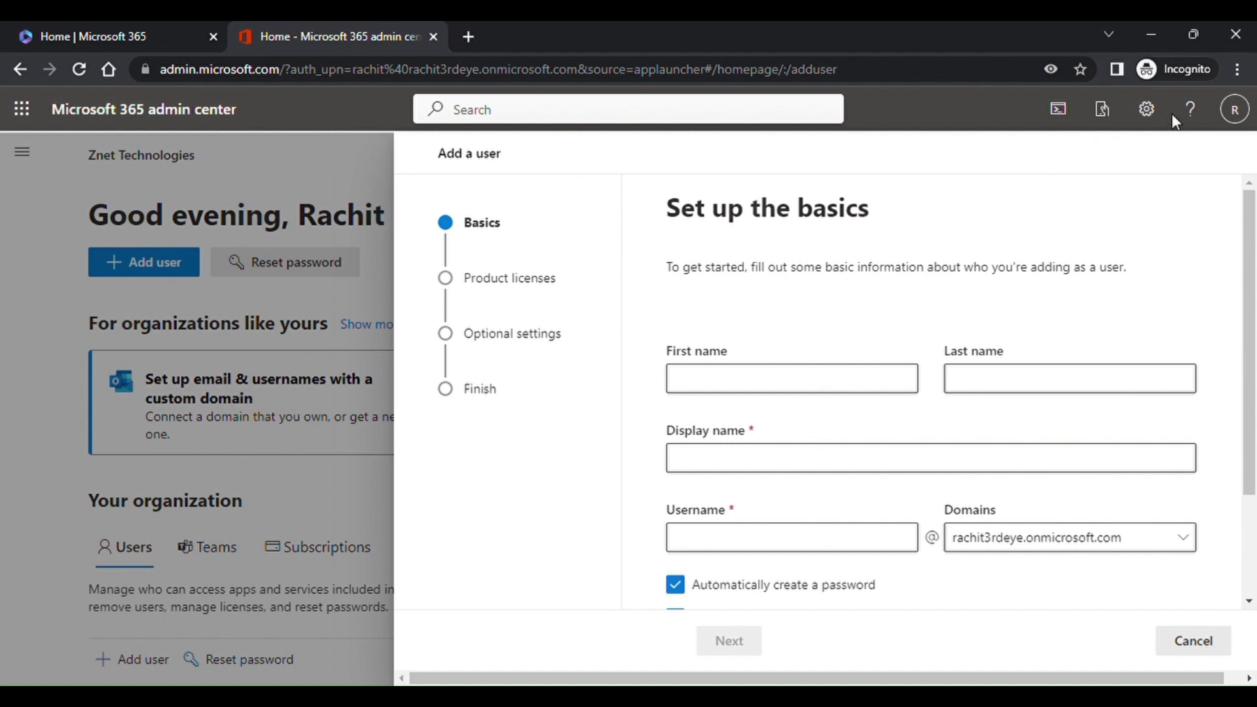
type("Test1")
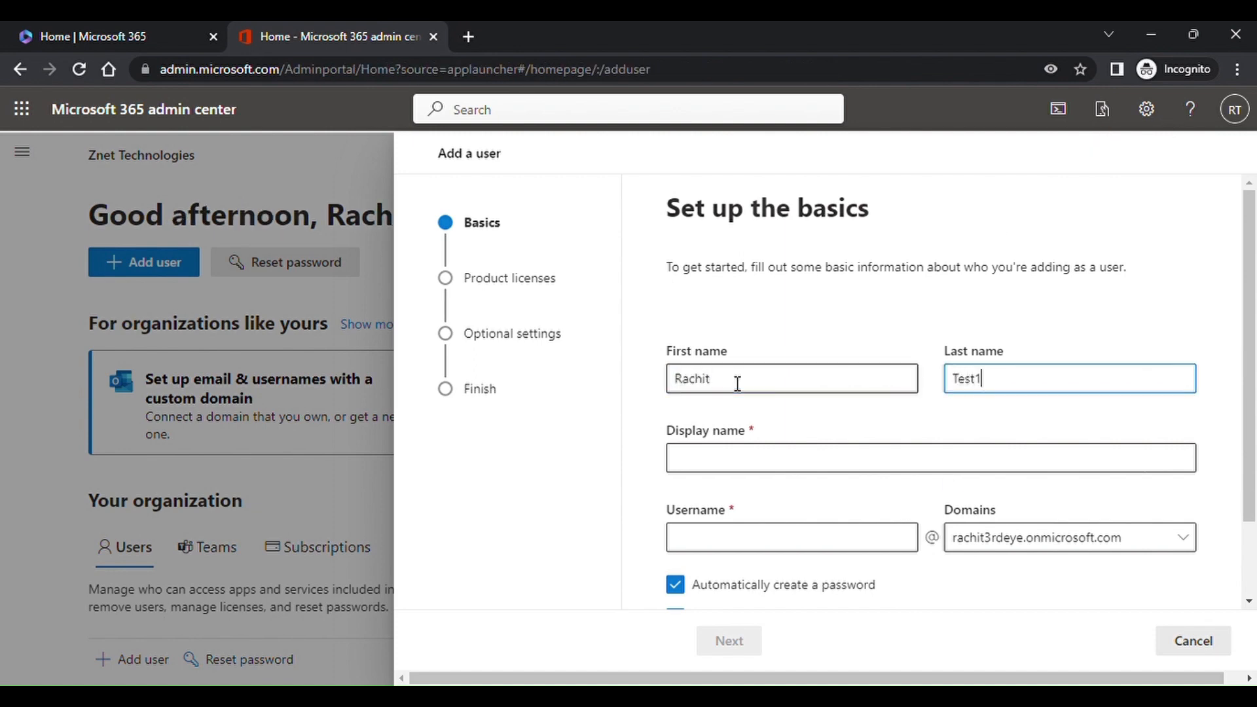
type("rachittest1234")
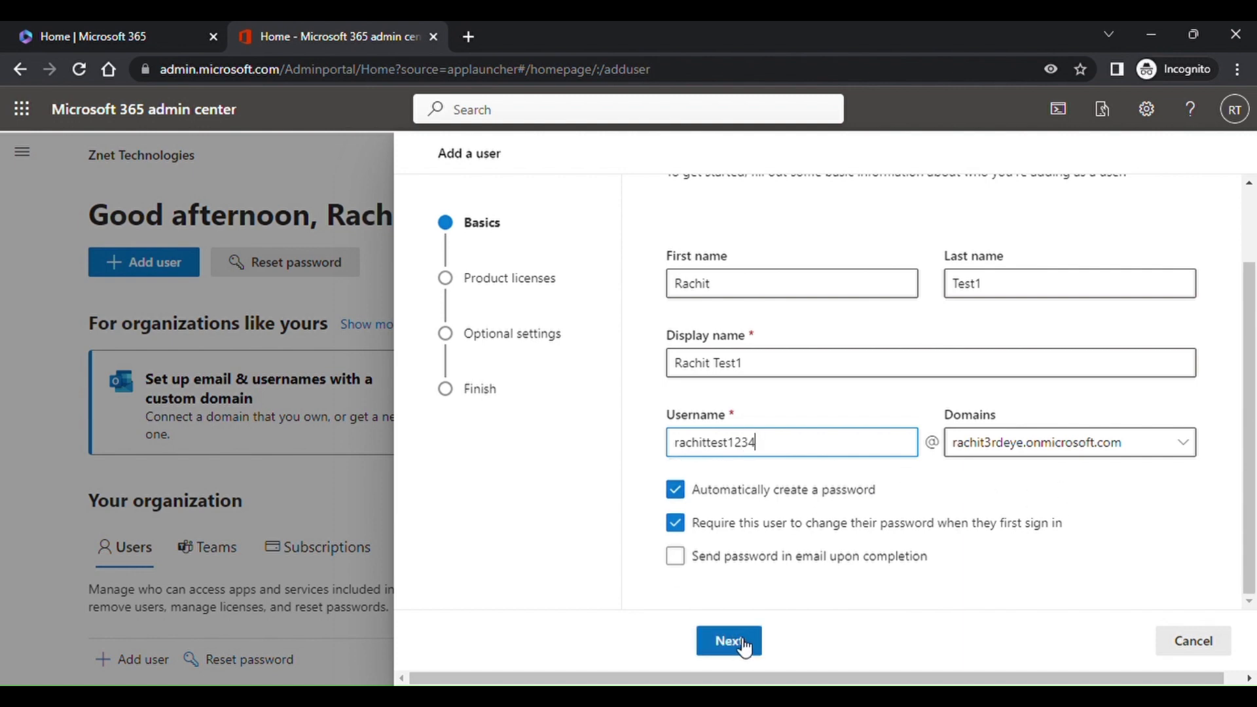
Assign the Microsoft 365 Business Basic license and proceed to Optional settings.
left_click(727, 640)
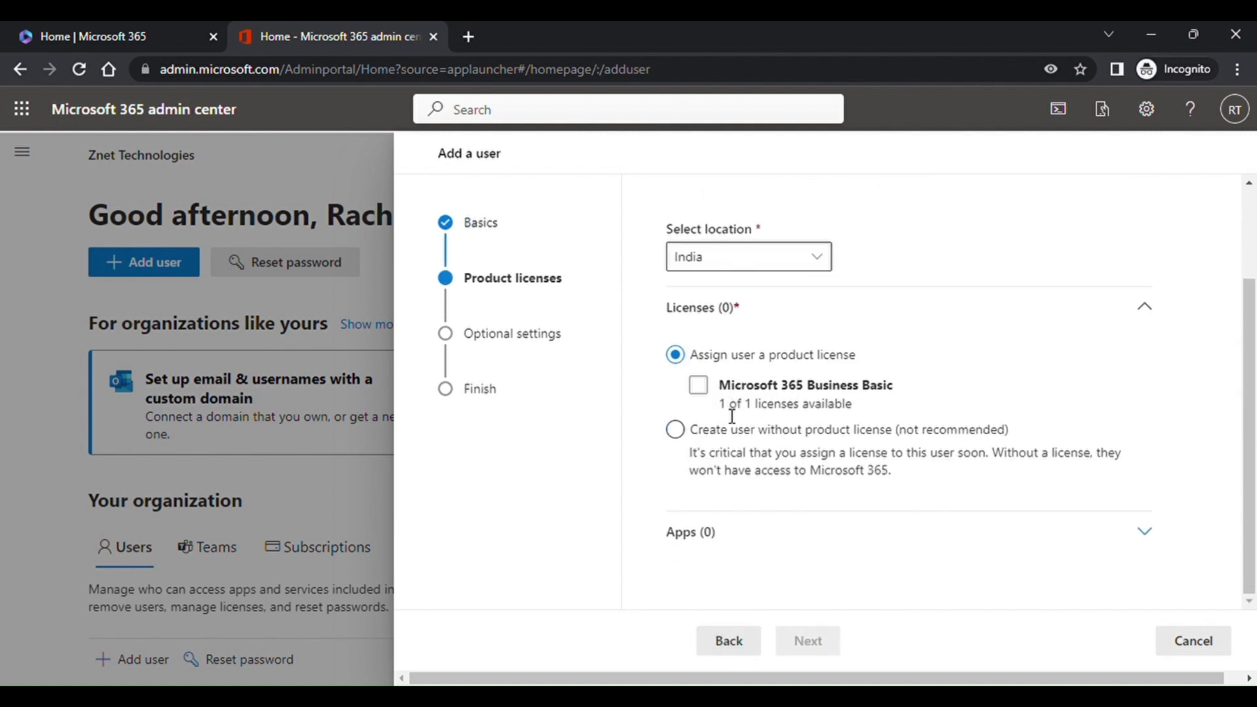
left_click(698, 385)
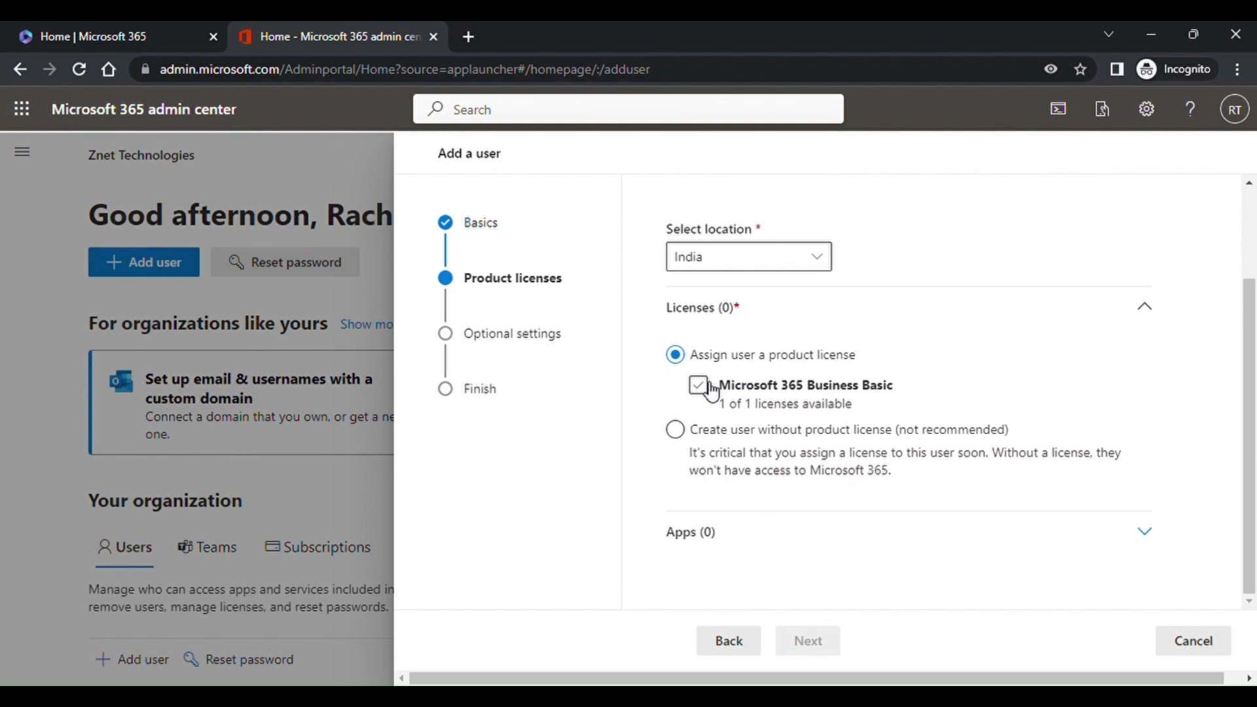
left_click(697, 385)
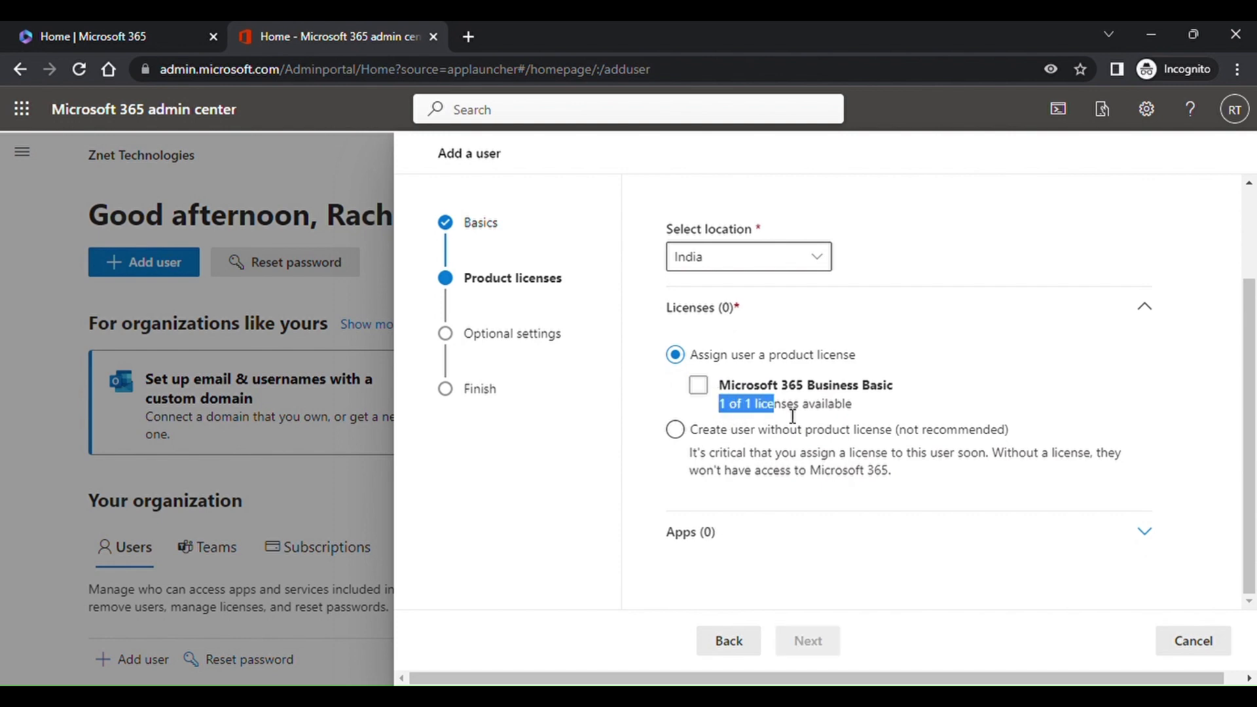
left_click(698, 385)
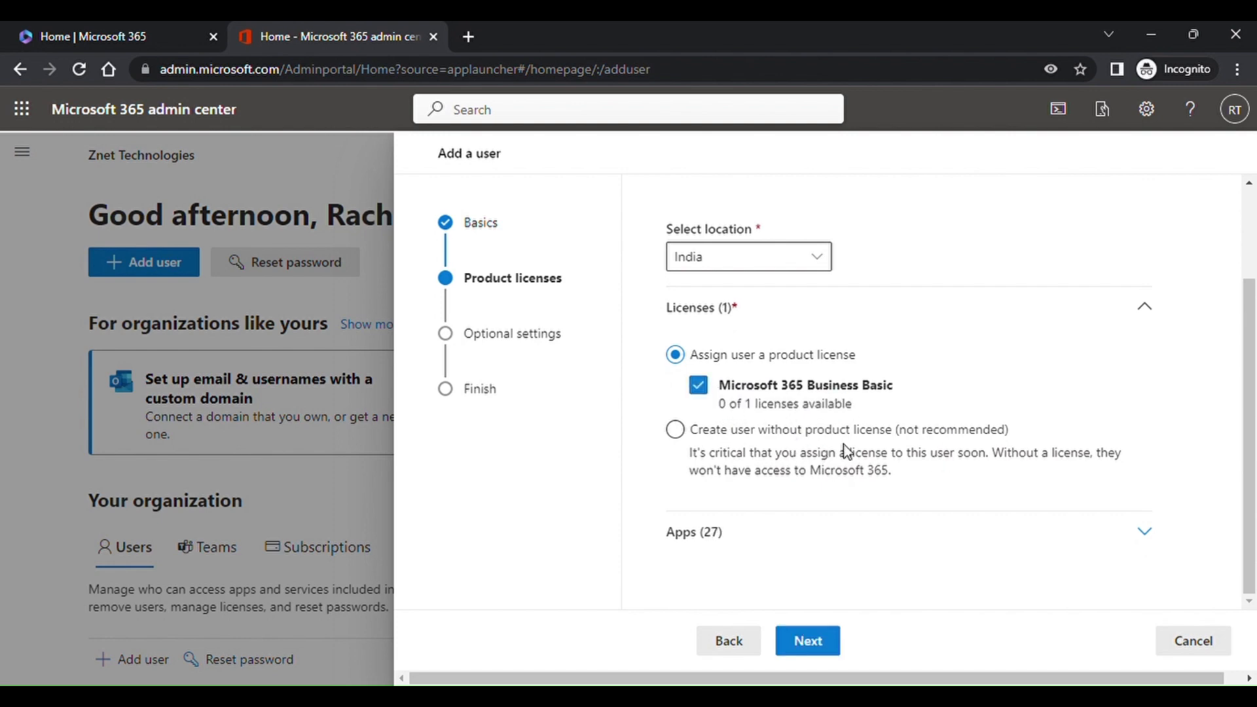
left_click(806, 640)
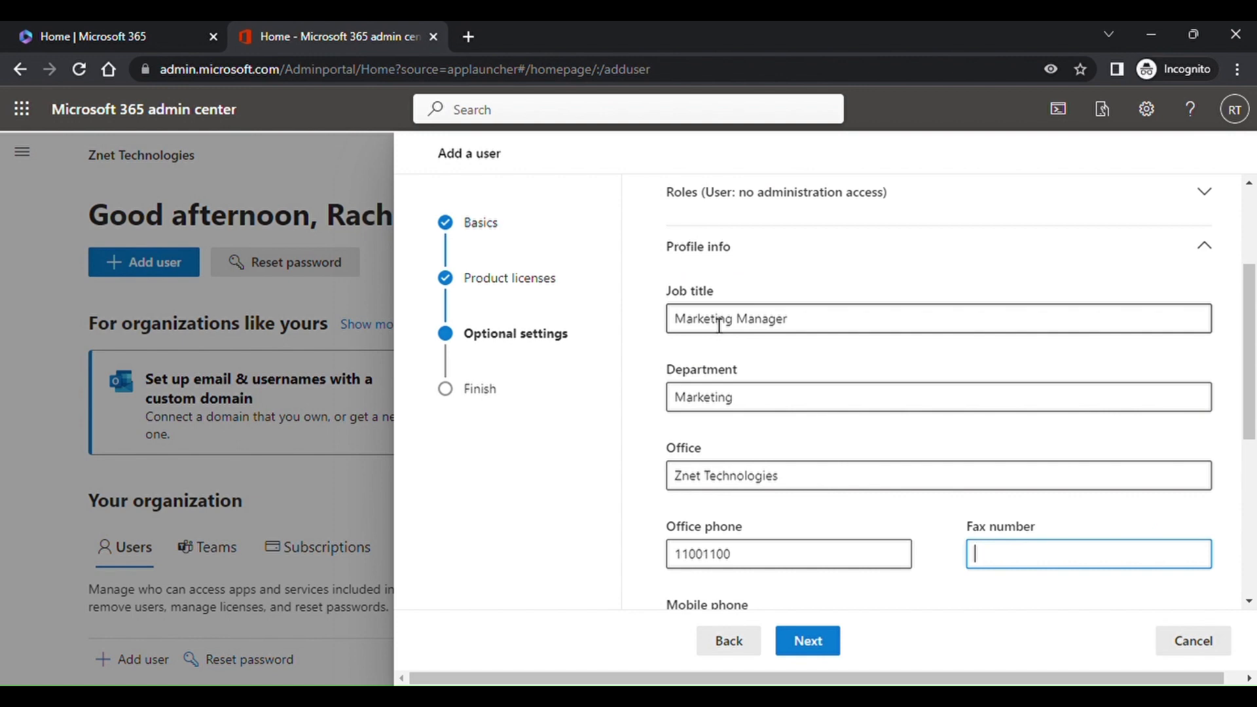
Enter phone 11001100 and address X in Profile info, then finish creating the user.
scroll("down", 3)
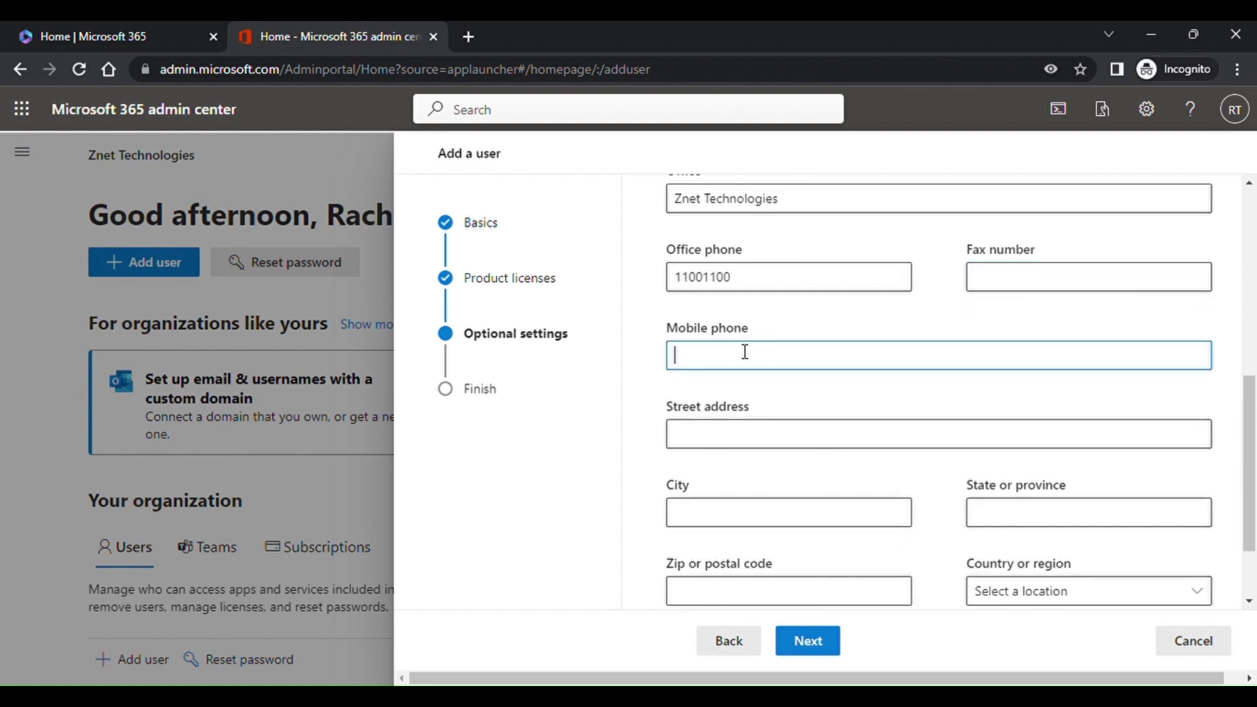
type("11001100")
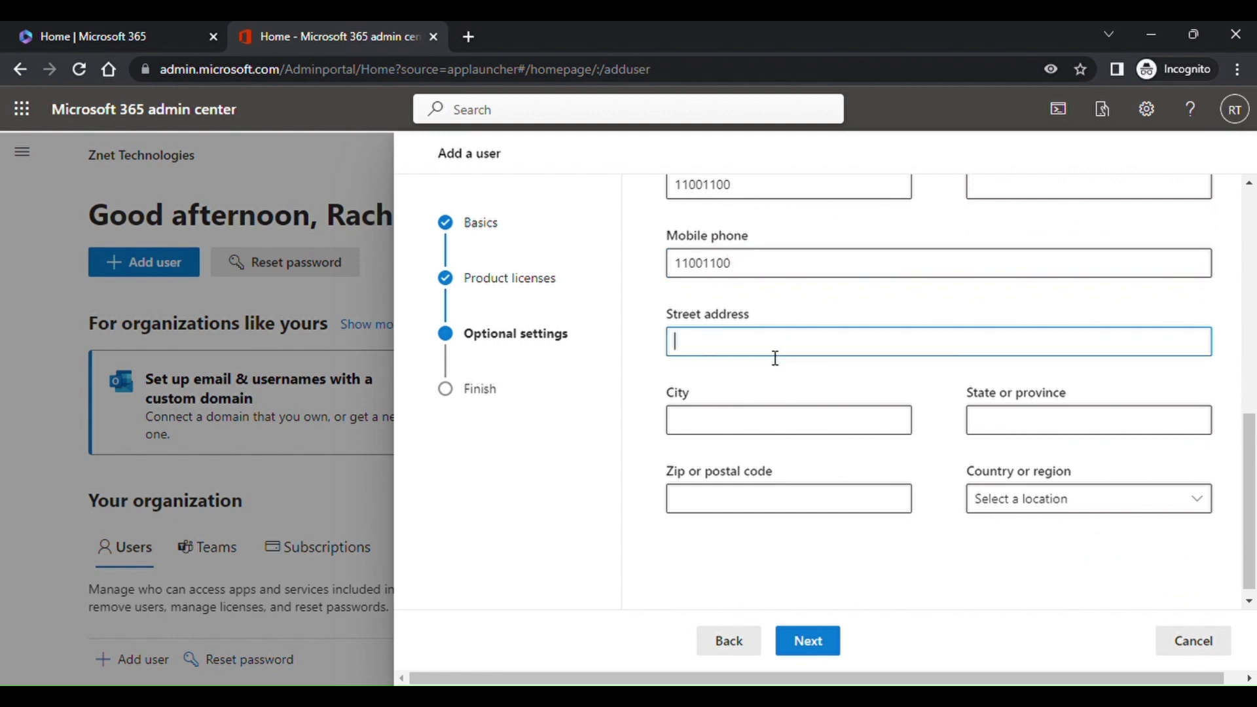
type("XYZ")
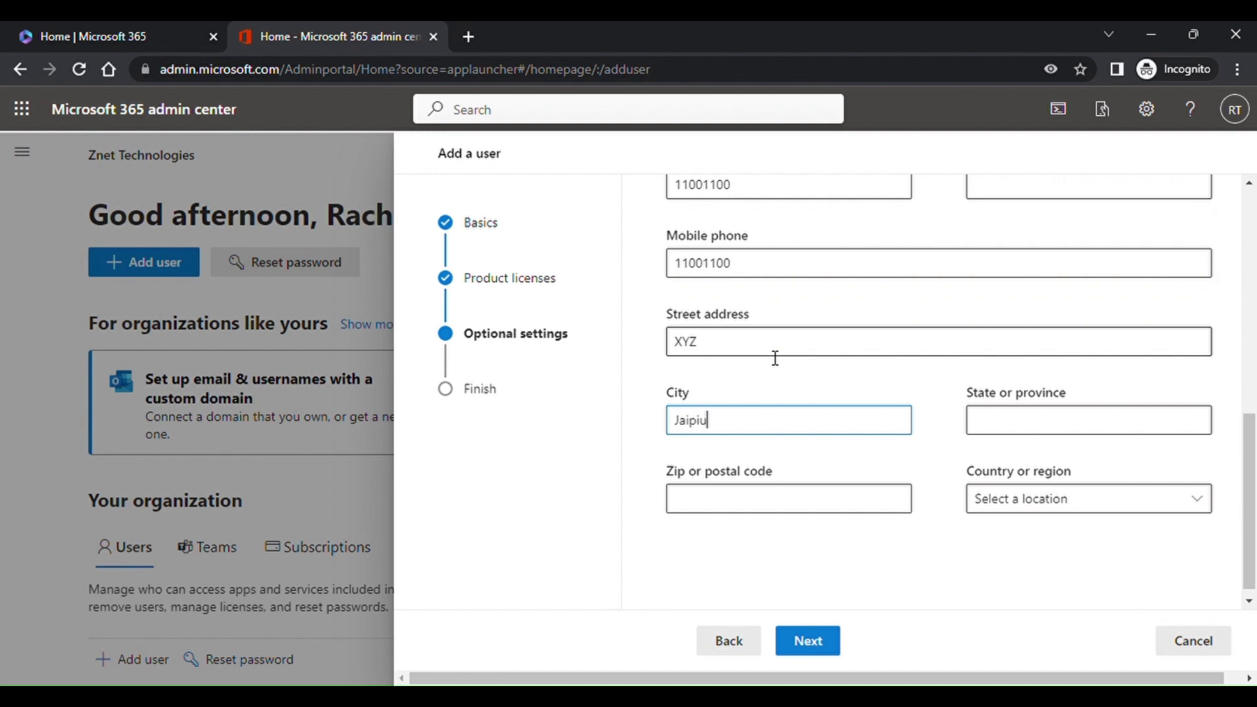
left_click(1087, 498)
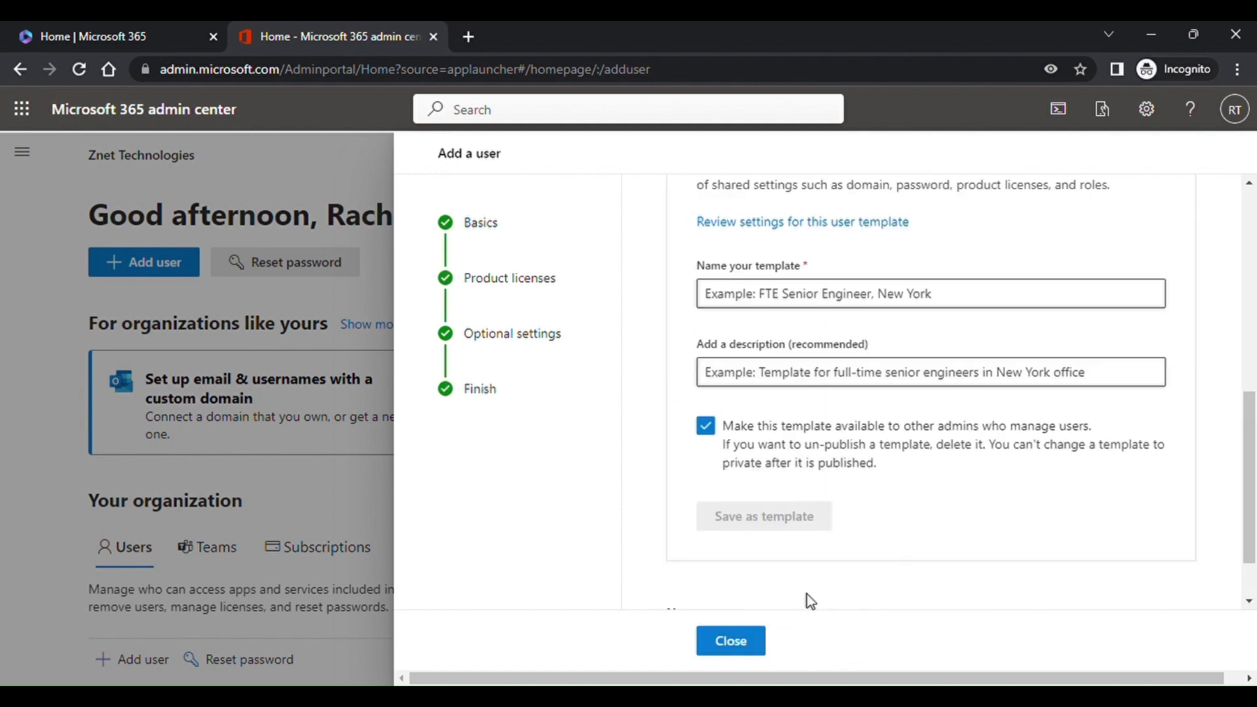
Close the wizard and show the More actions menu for Rachit Test1 in the Users list.
left_click(729, 640)
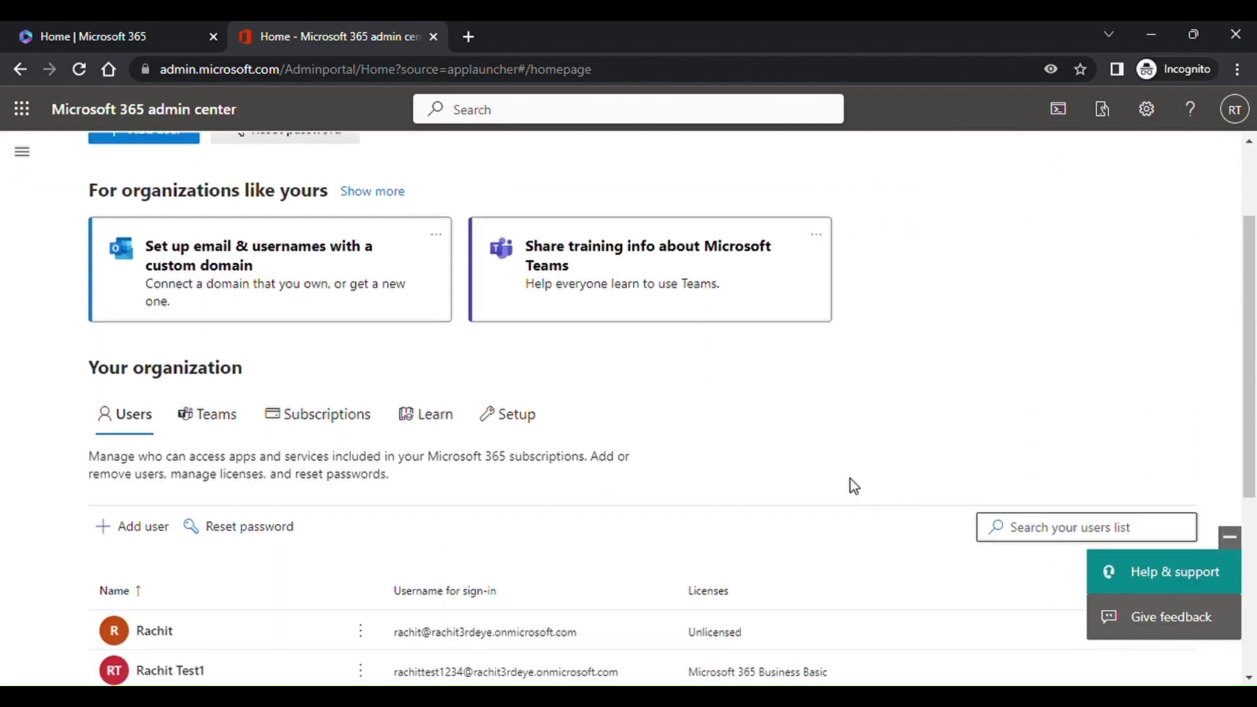
scroll("down", 3)
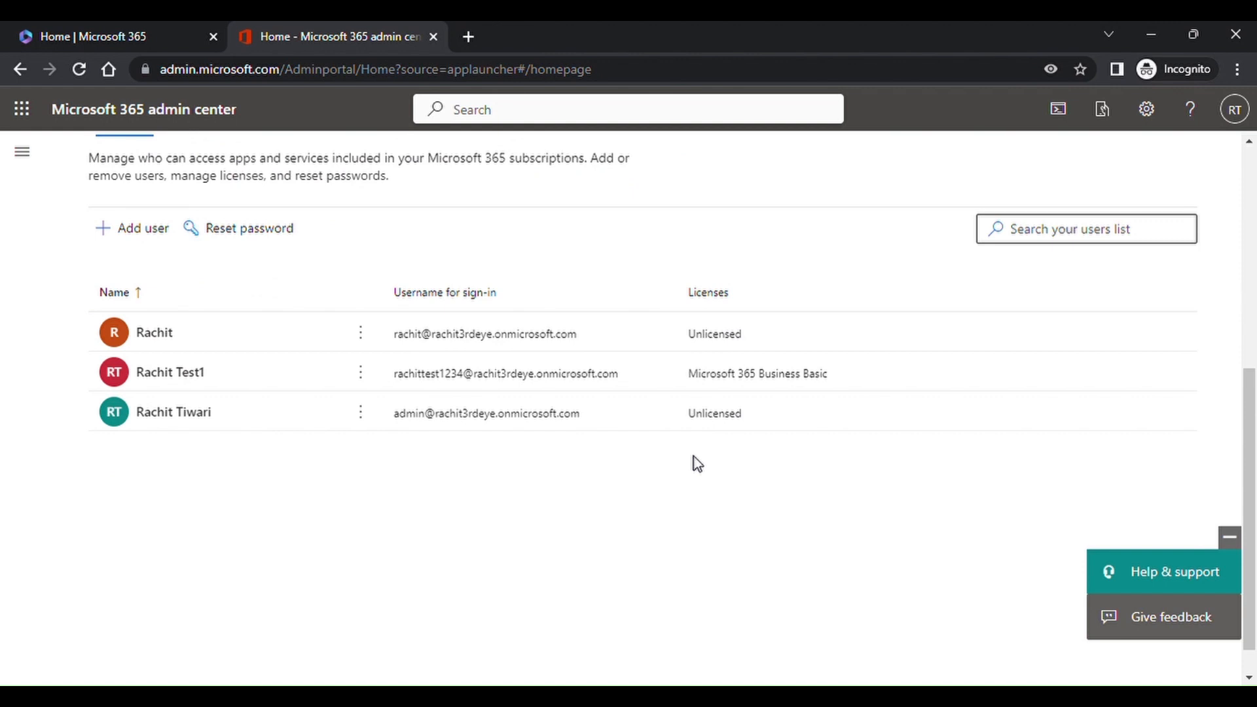
mouse_move(327, 373)
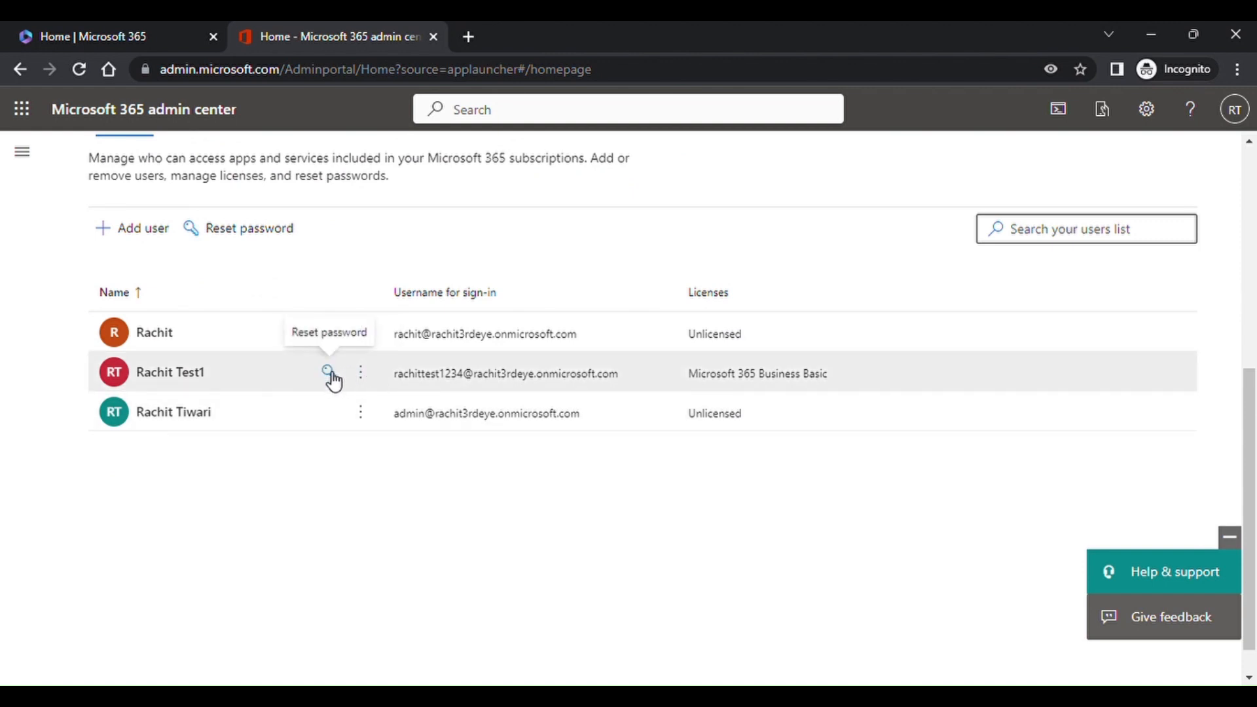
left_click(360, 373)
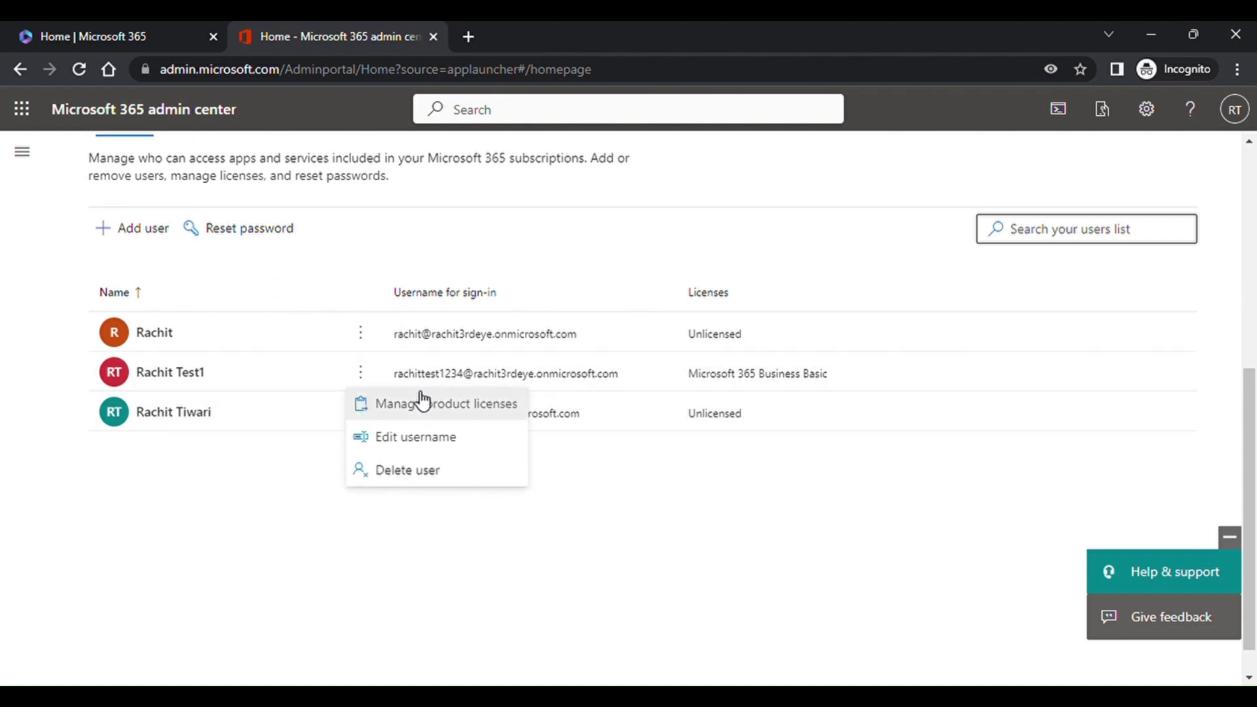